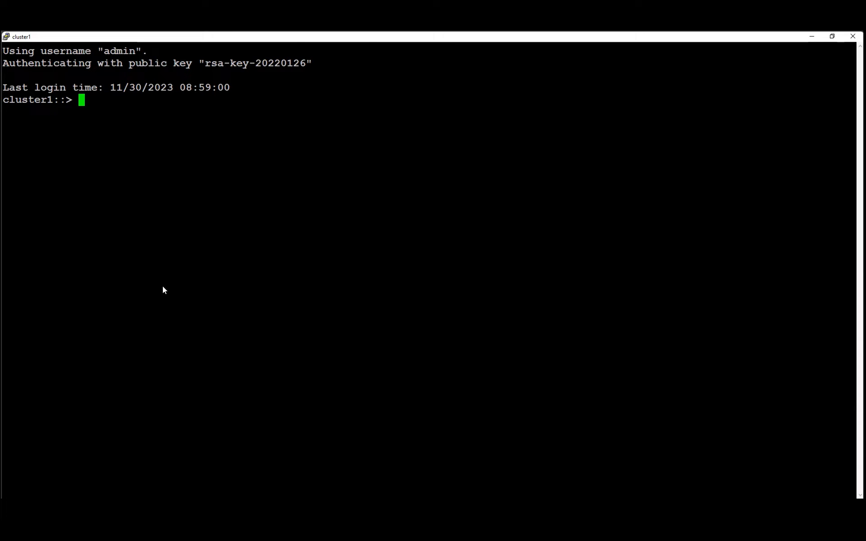
mouse_move(354, 194)
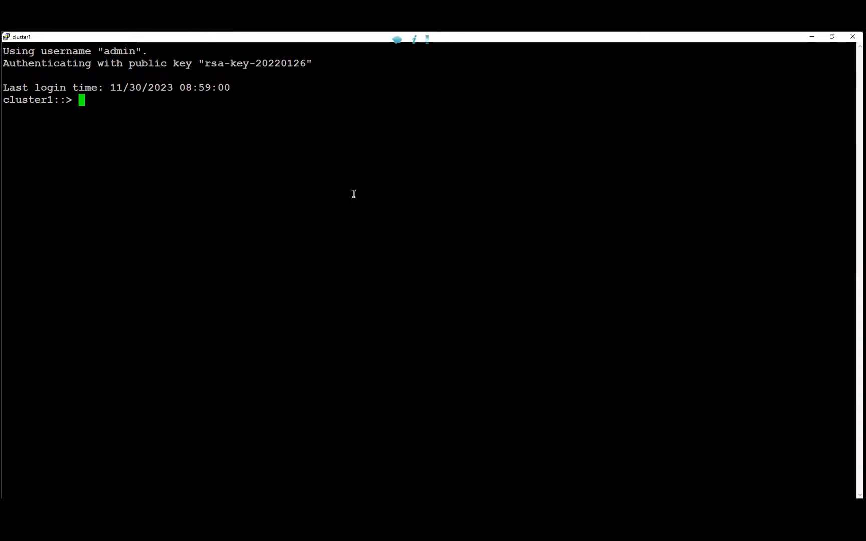
- Query the node hosting volume vol1 on vserver svm1, revealing cluster1-01
type("vol show -vserver svm1 -volume vol1 -fields node")
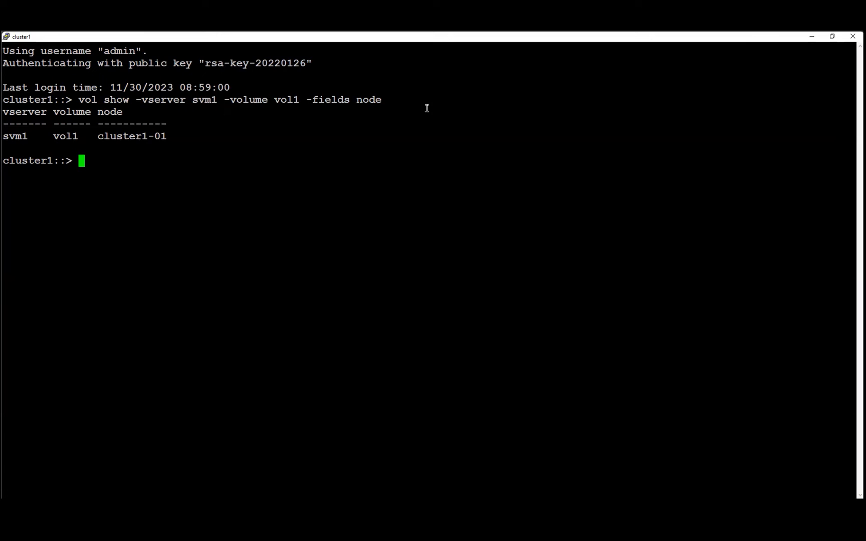
- List the cluster-mgmt interface and pick out node cluster1-01 and address 192.168.0.101
type("network interface show -role cluster-mgmt")
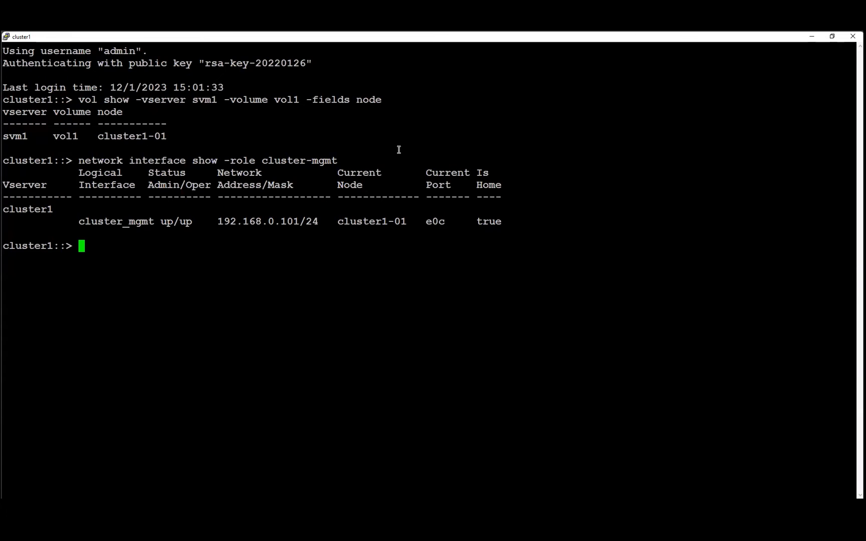
double_click(359, 220)
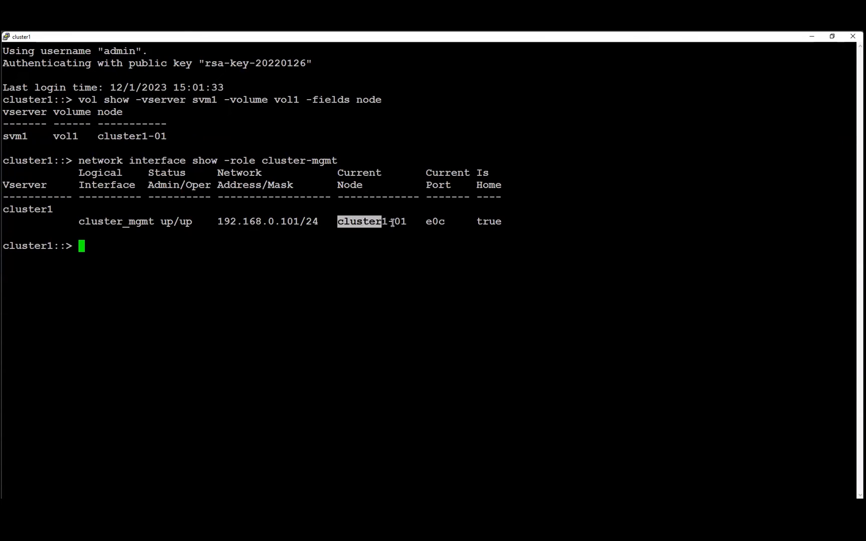
double_click(371, 221)
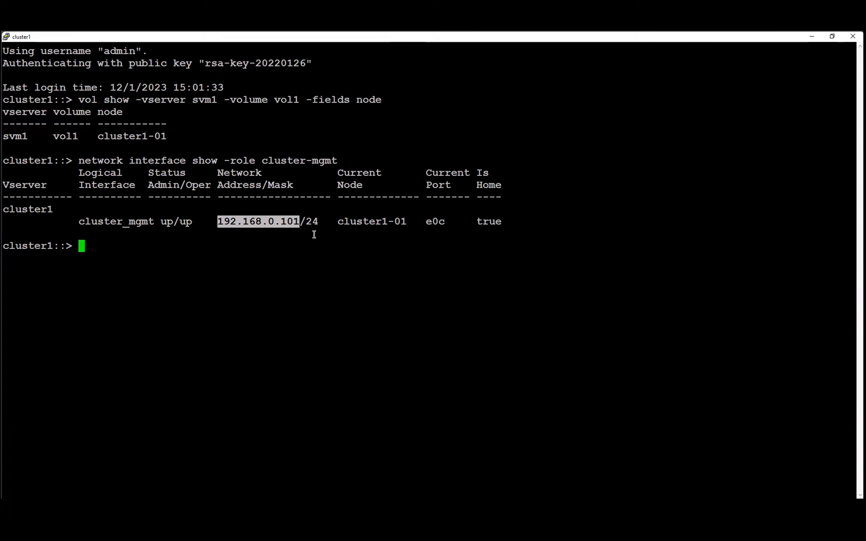
mouse_move(311, 230)
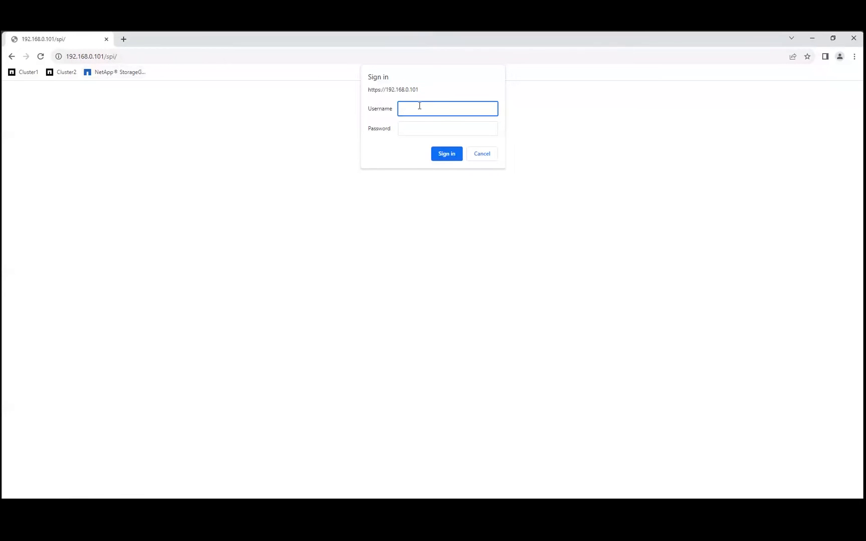
- Sign in to the SPI at 192.168.0.101 with the admin credentials
type("ad")
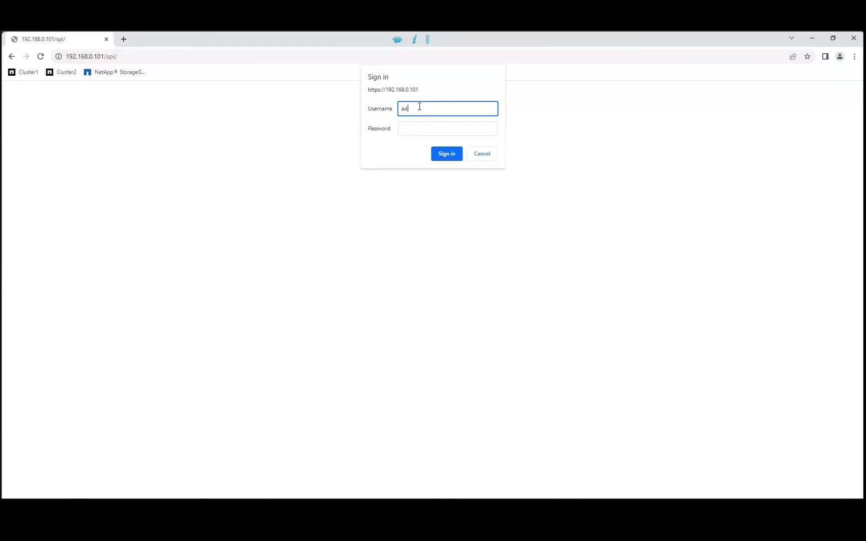
type("admin")
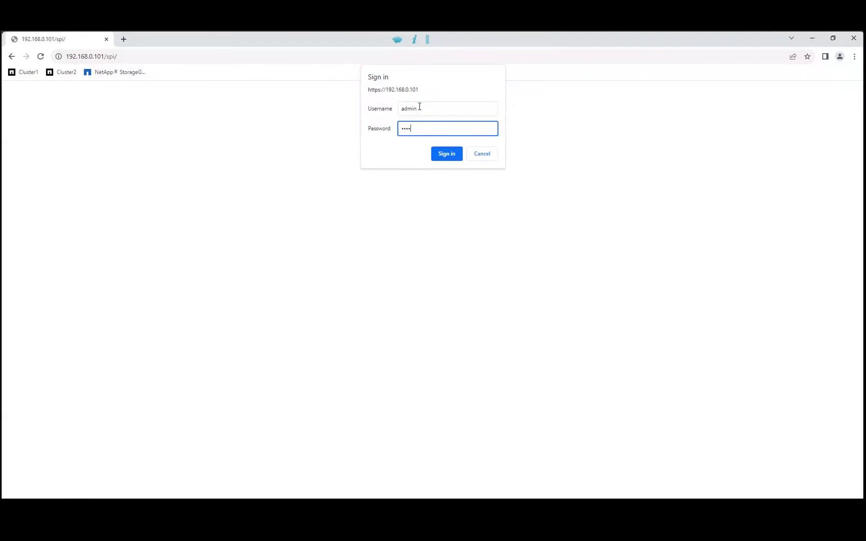
left_click(446, 153)
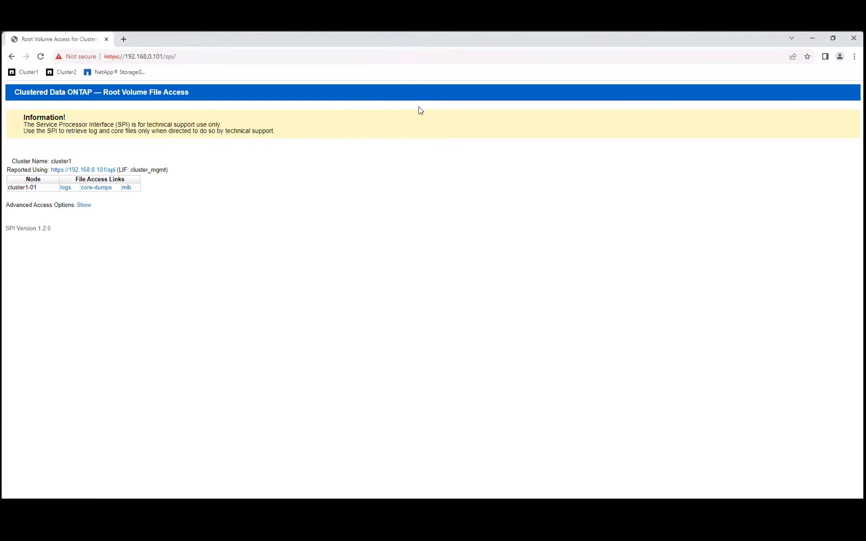
mouse_move(65, 188)
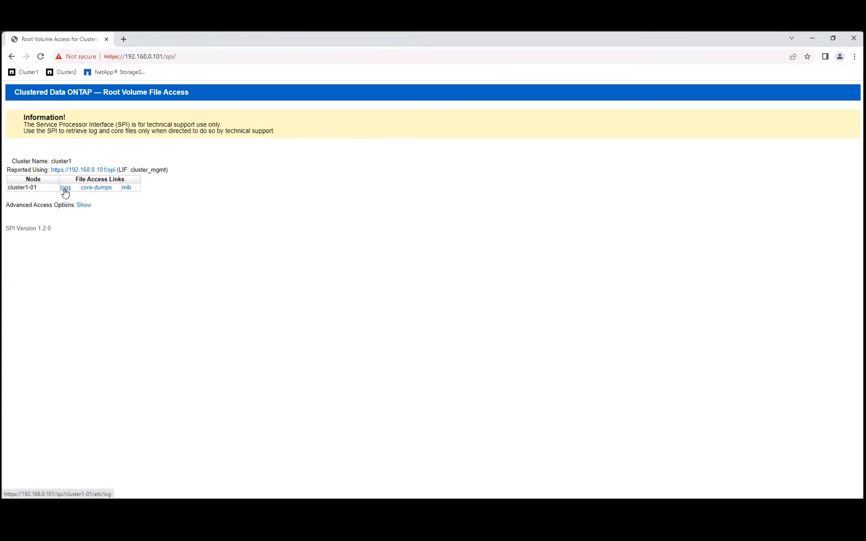
- Download the backup log from cluster1-01's logs and search the listing for mlog
left_click(65, 188)
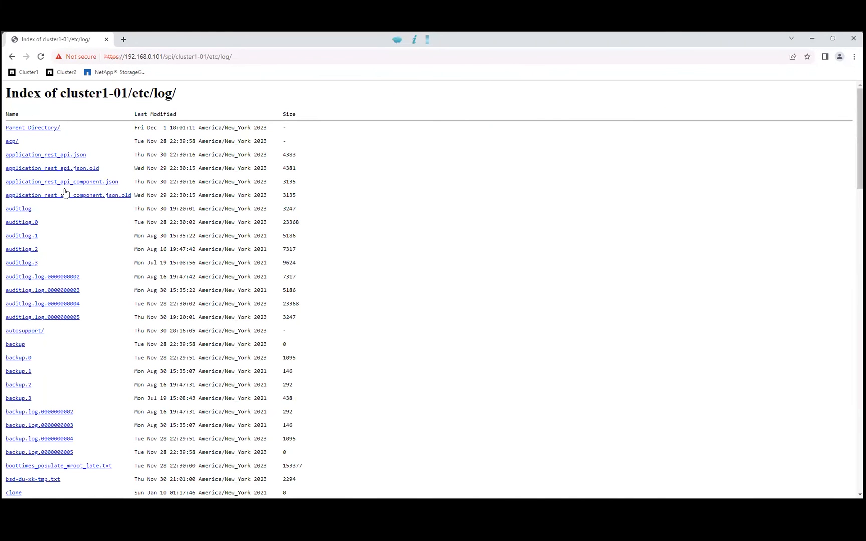
mouse_move(16, 344)
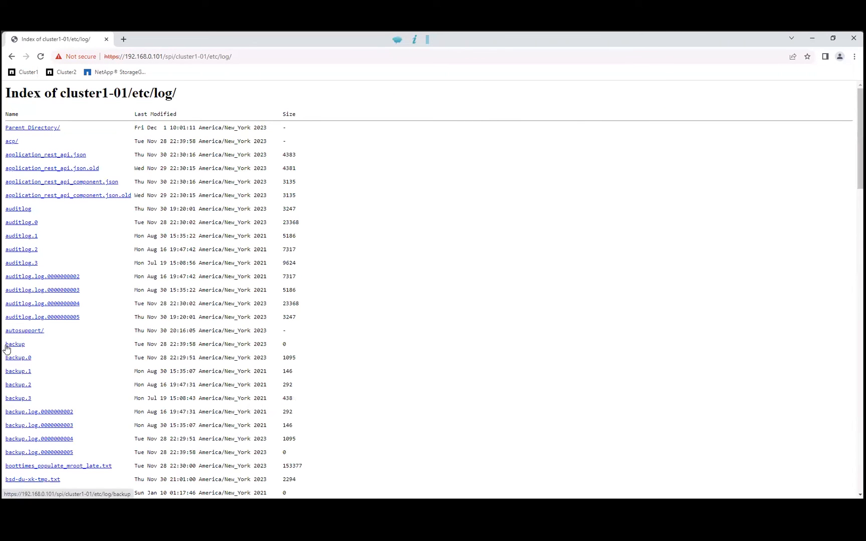
mouse_move(8, 405)
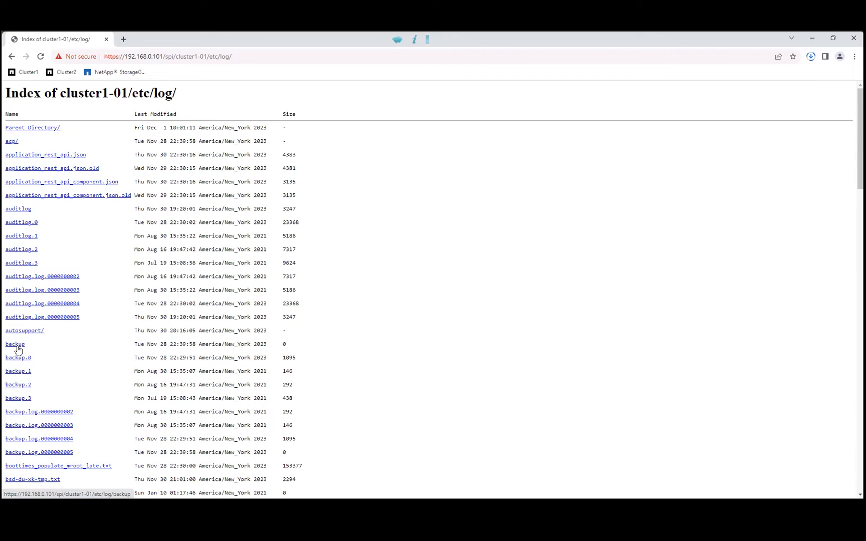
left_click(15, 344)
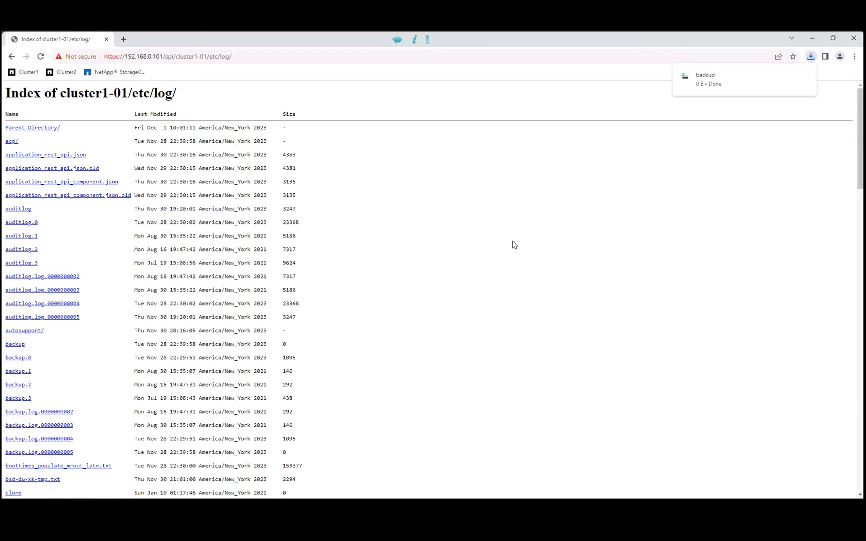
key("ctrl+f")
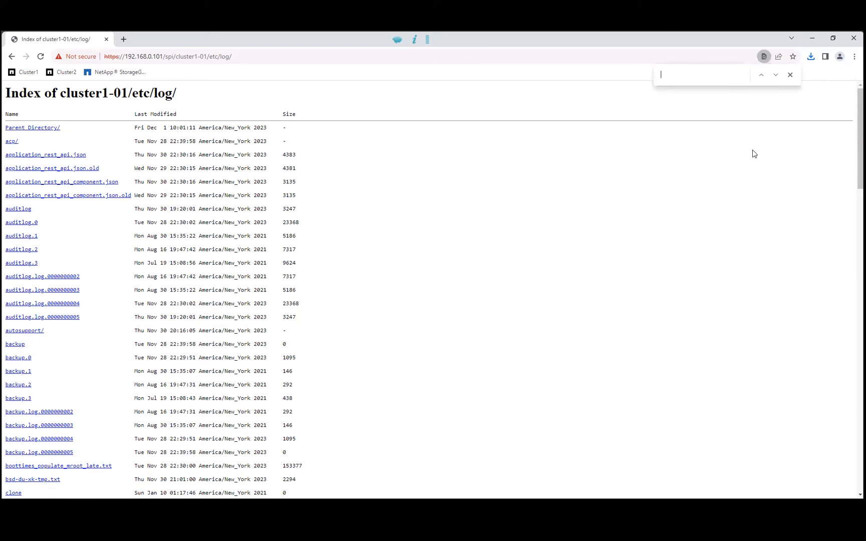
type("mlc")
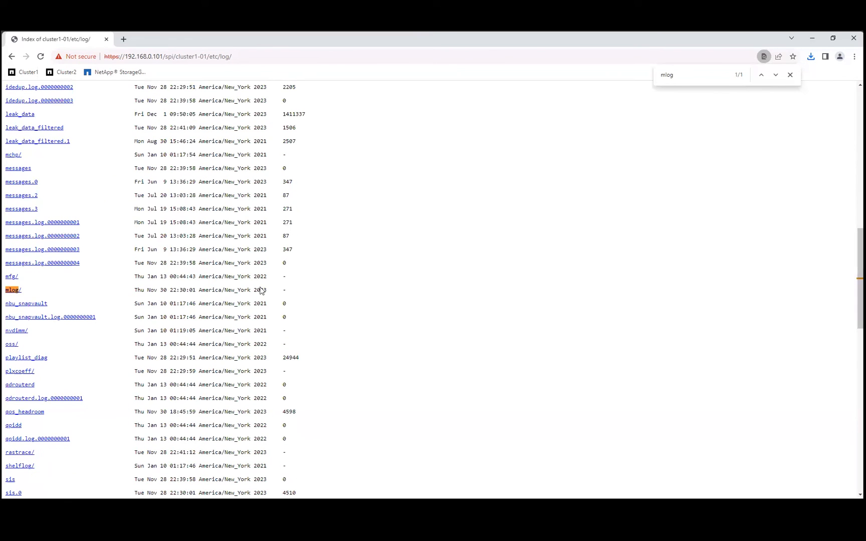
- Enter the mlog folder and search 'ndmp' to reach the ndmpd log files
left_click(14, 289)
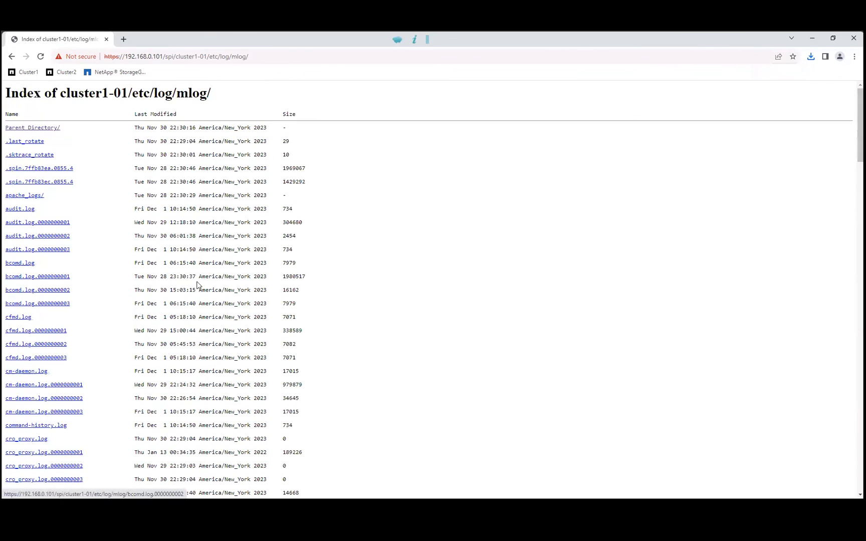
type("ndmp")
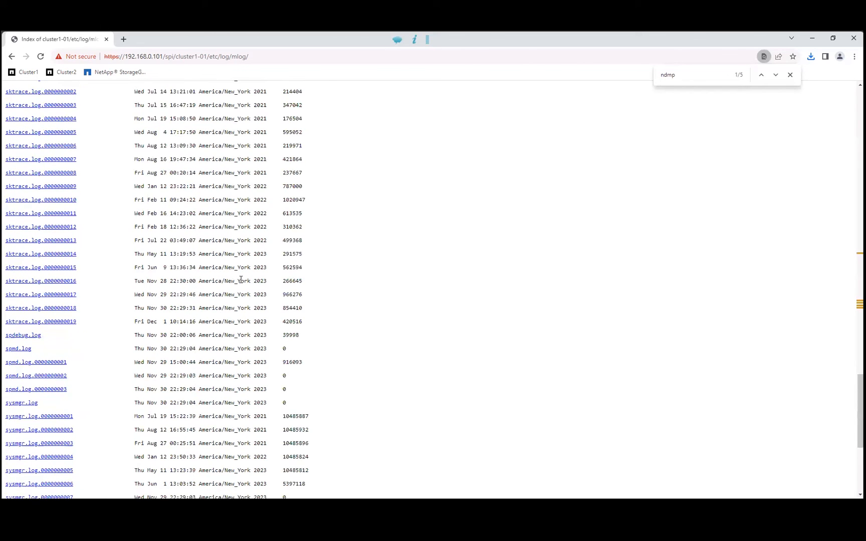
scroll("down", 3)
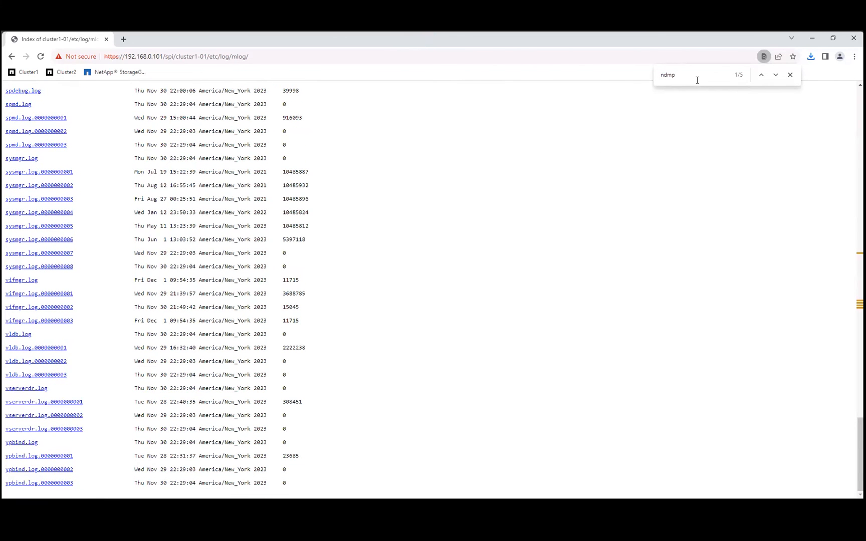
left_click(775, 75)
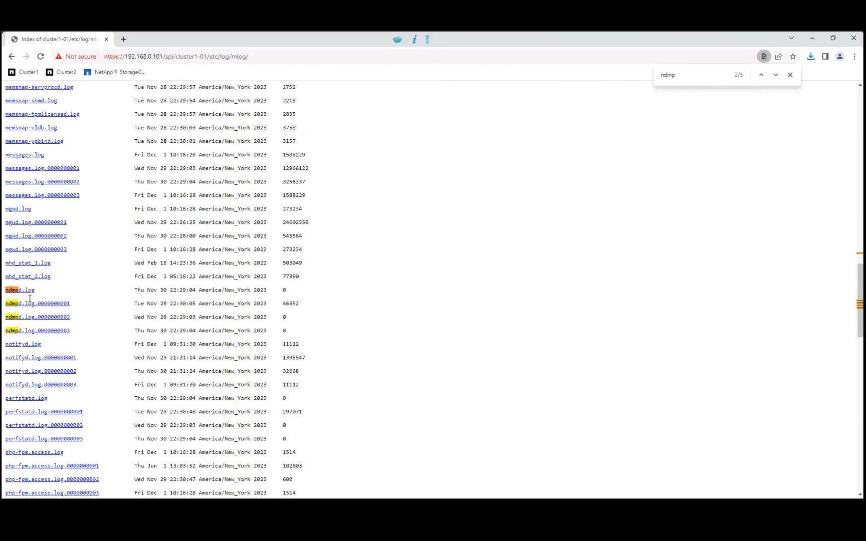
mouse_move(41, 292)
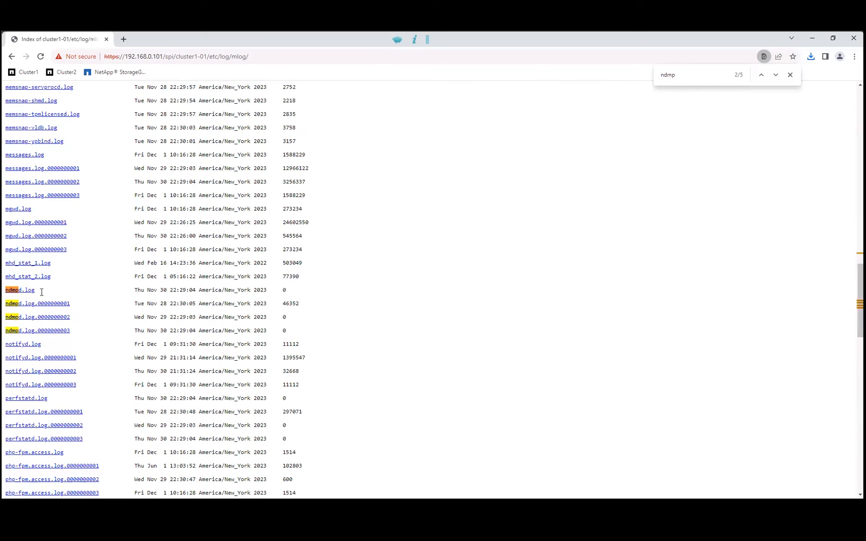
mouse_move(727, 410)
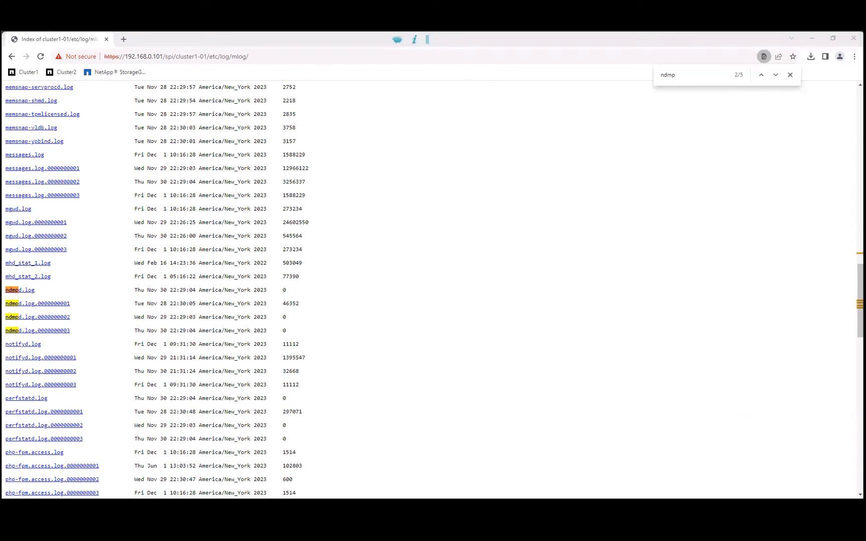
mouse_move(317, 411)
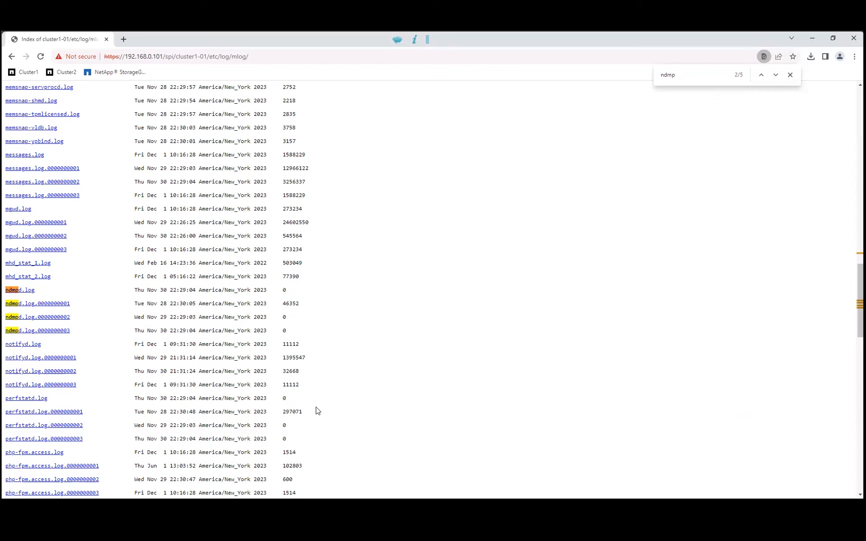
mouse_move(72, 490)
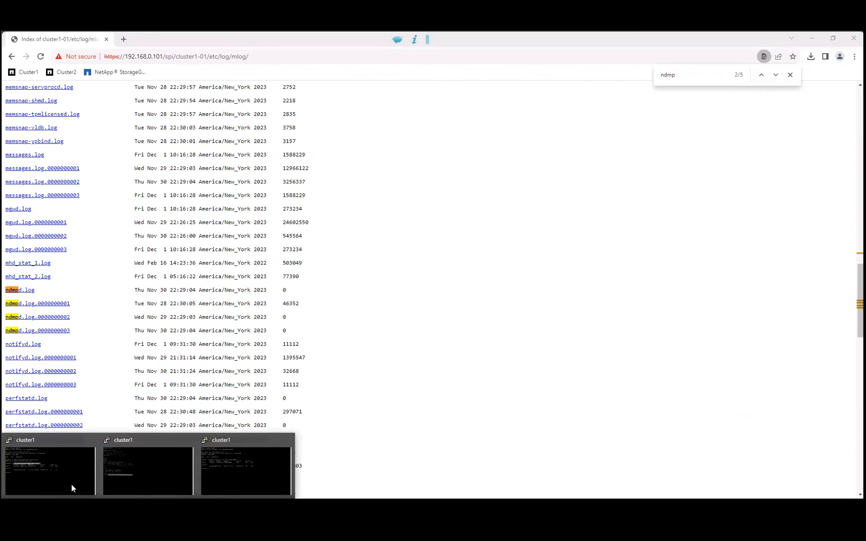
- Back in the cluster1 terminal, type 'autosupport invoke -node cluster1-01 -type all -message <xxyyyxx>' without running it
left_click(51, 471)
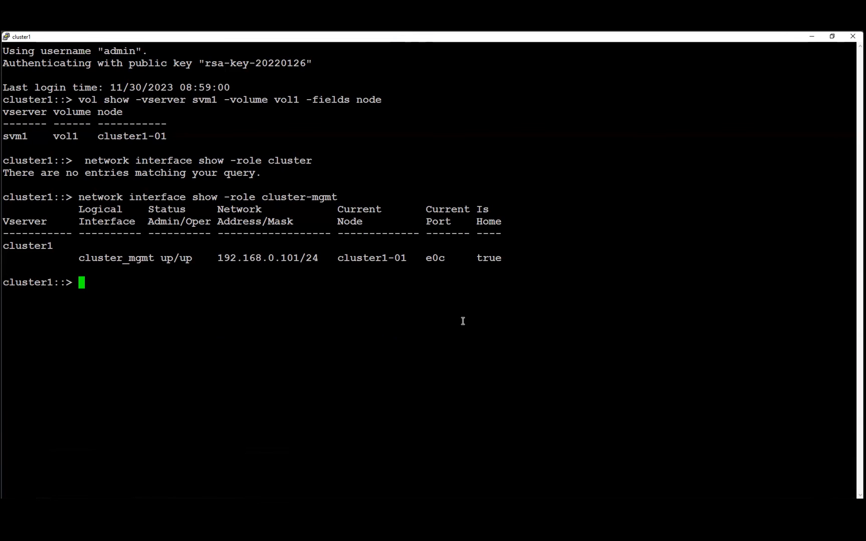
type("autosupport invoke -node cluster1-01 -type all -message <xxyyyxx>")
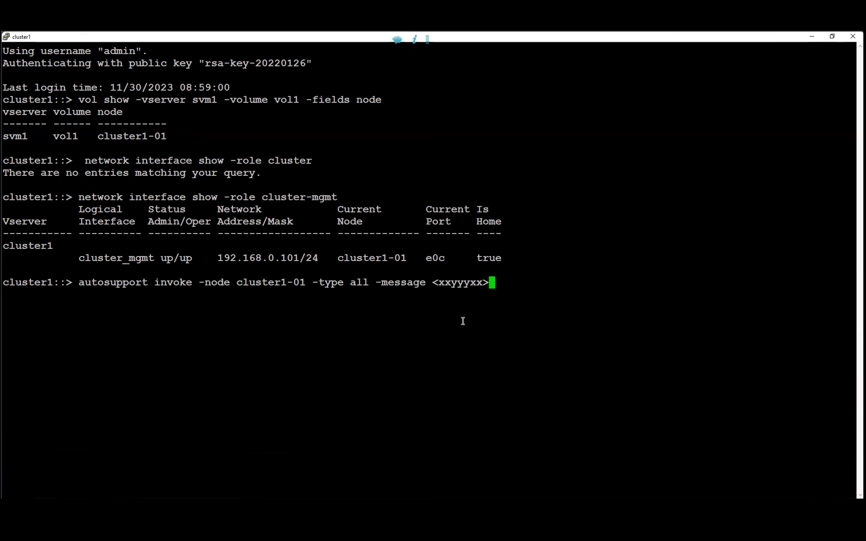
mouse_move(440, 285)
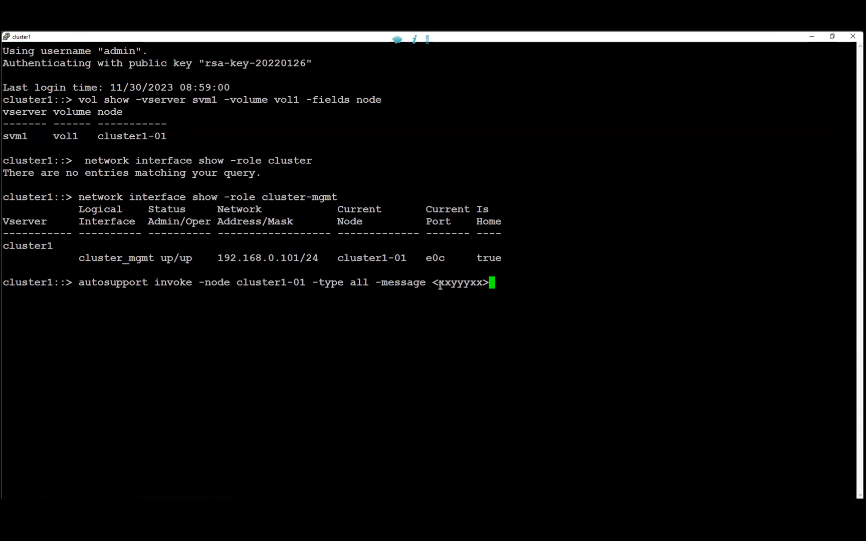